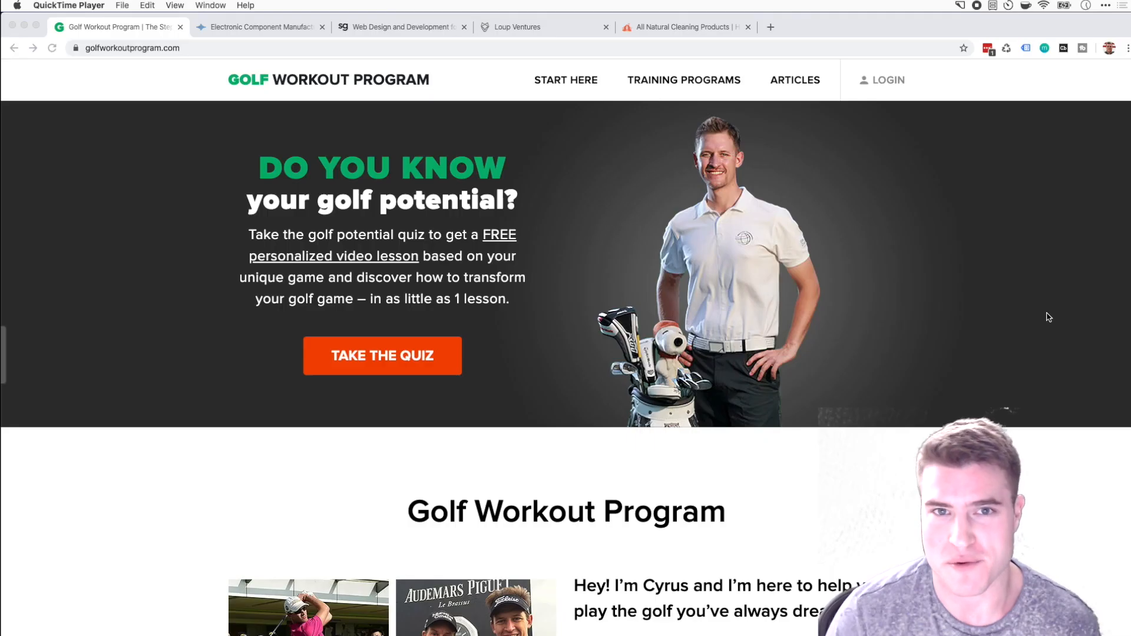
pyautogui.moveTo(678, 172)
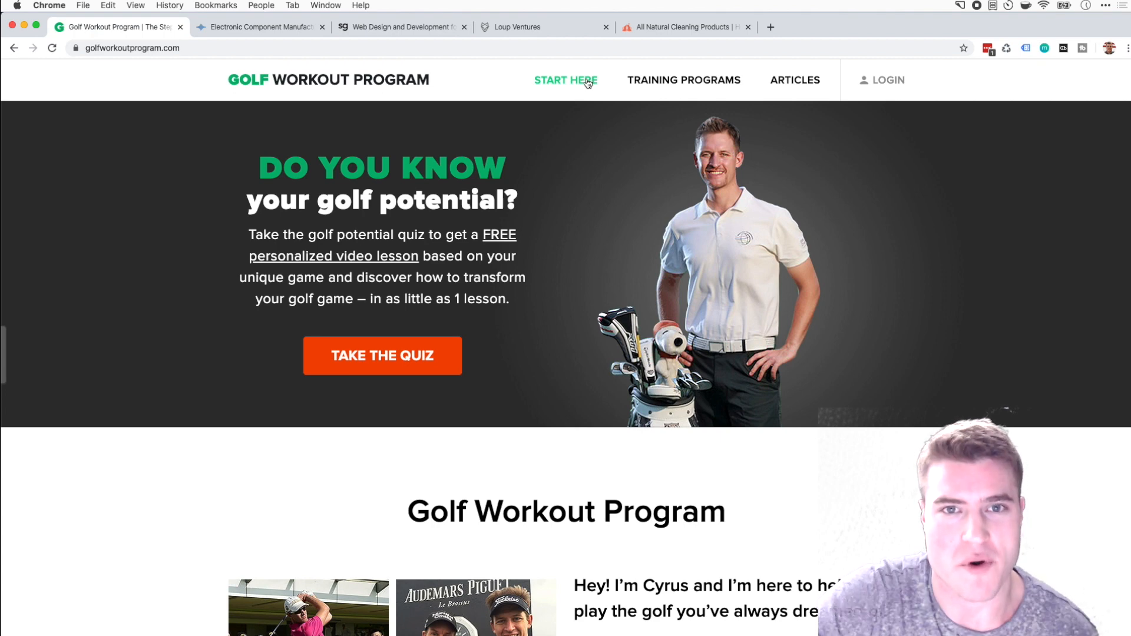
# Start the golf potential quiz, answering Male, break 100, and improve Putting.
pyautogui.click(565, 80)
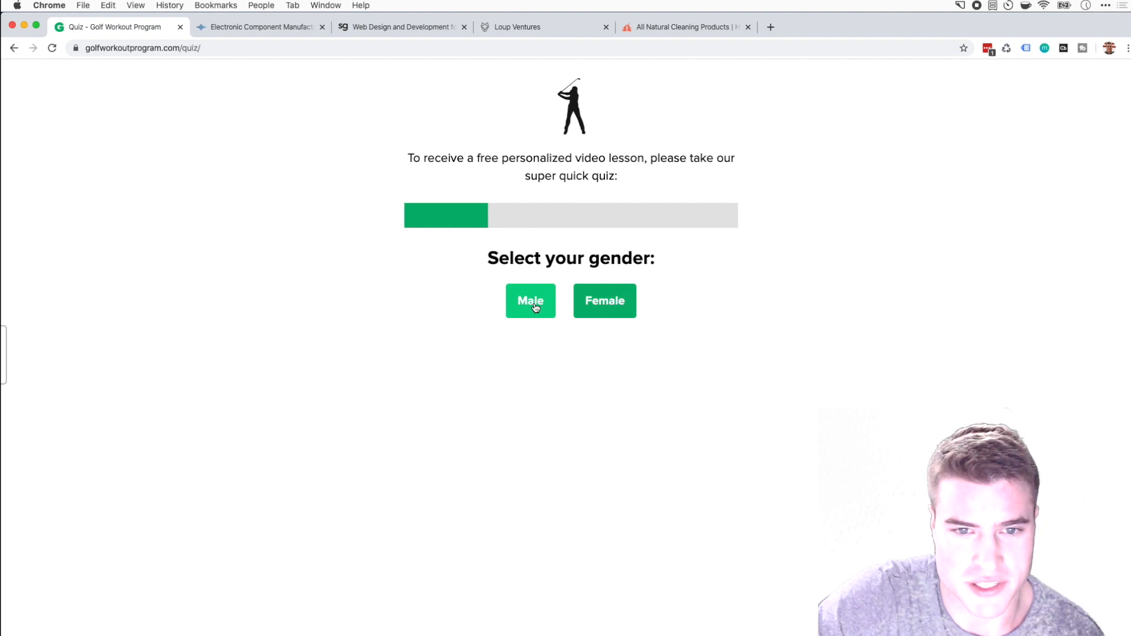
pyautogui.click(529, 301)
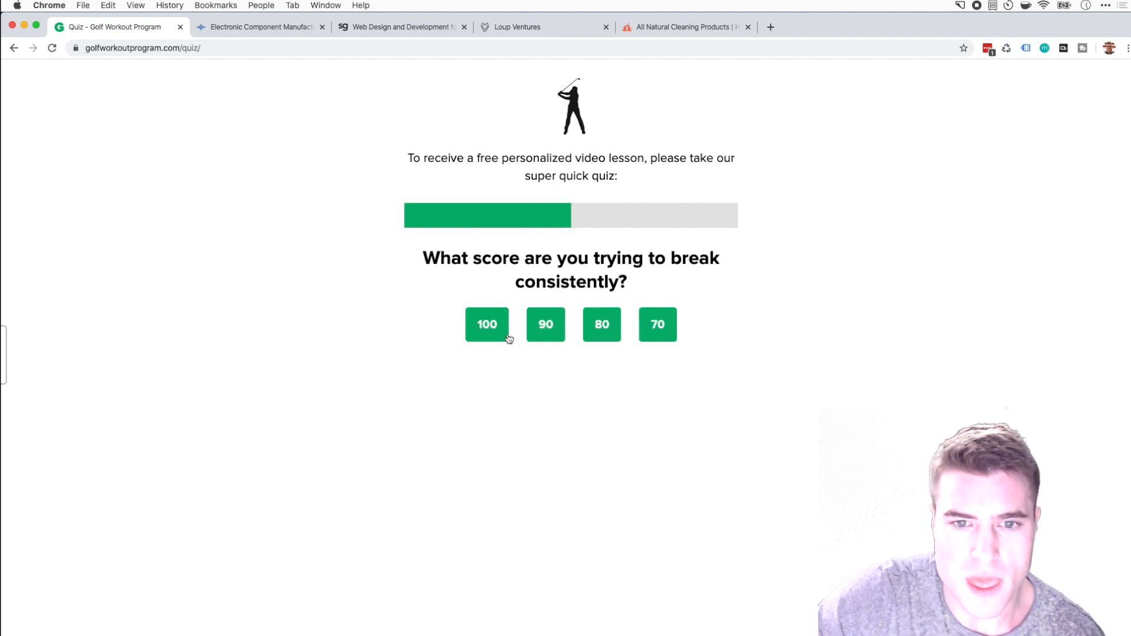
pyautogui.click(486, 324)
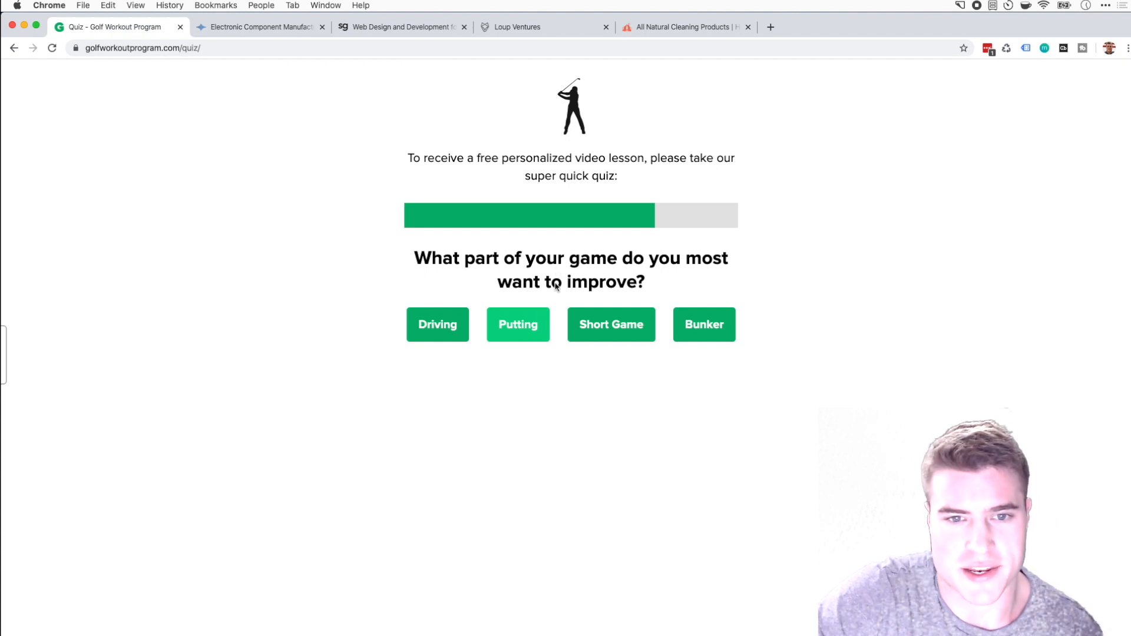
pyautogui.click(518, 324)
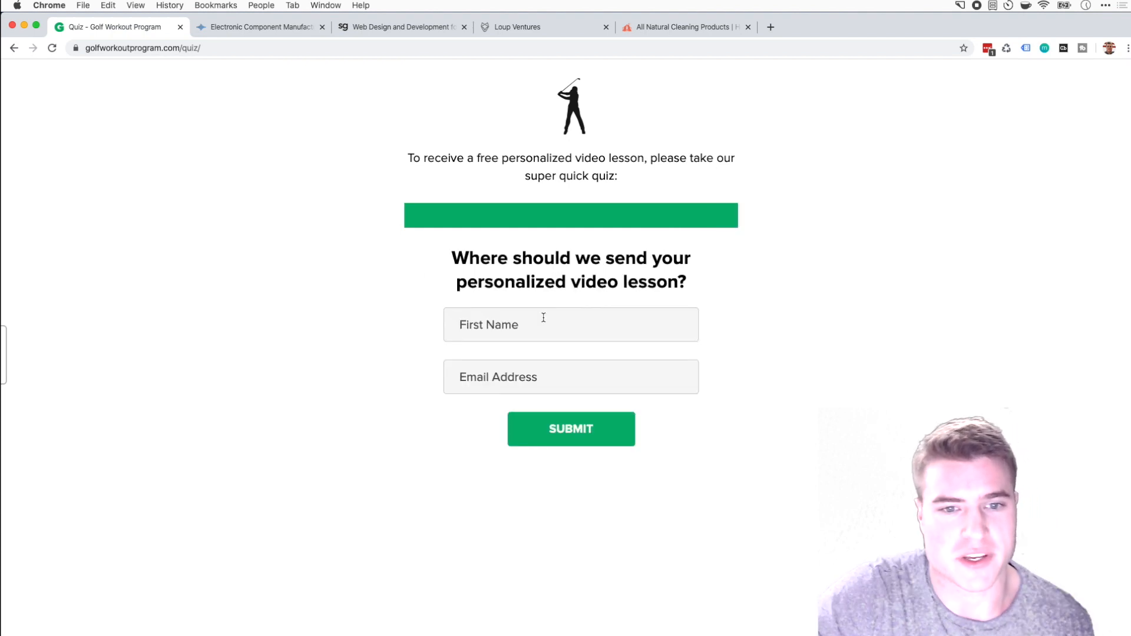
# Enter name 'sim' and an example.com email, submit the quiz, and switch to Soberton.
pyautogui.write('simon@')
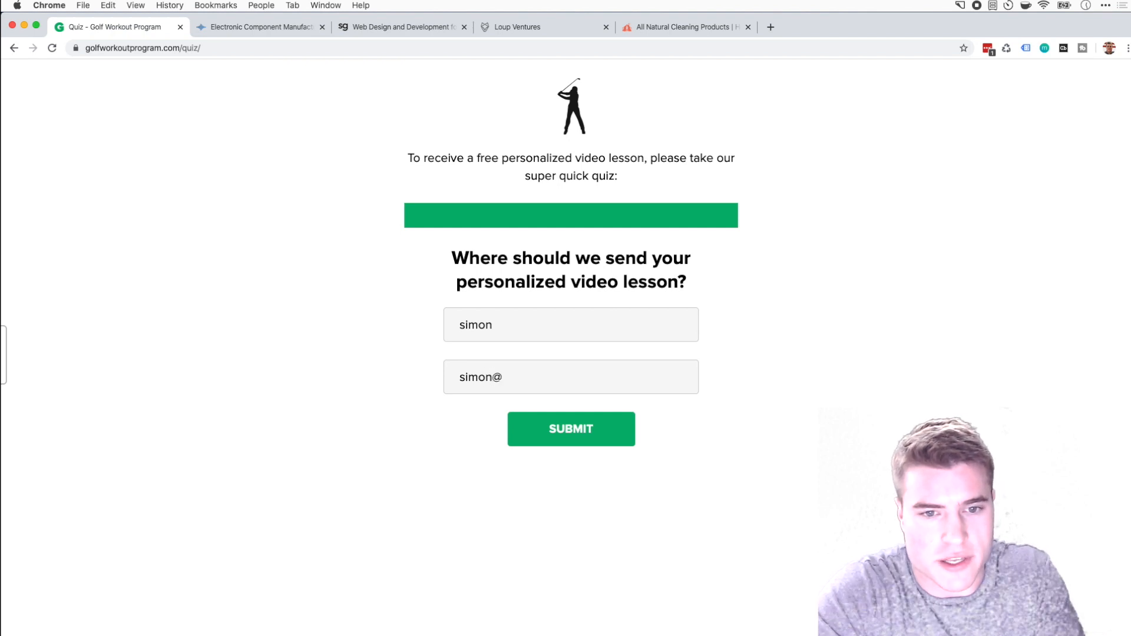
pyautogui.write('example.com')
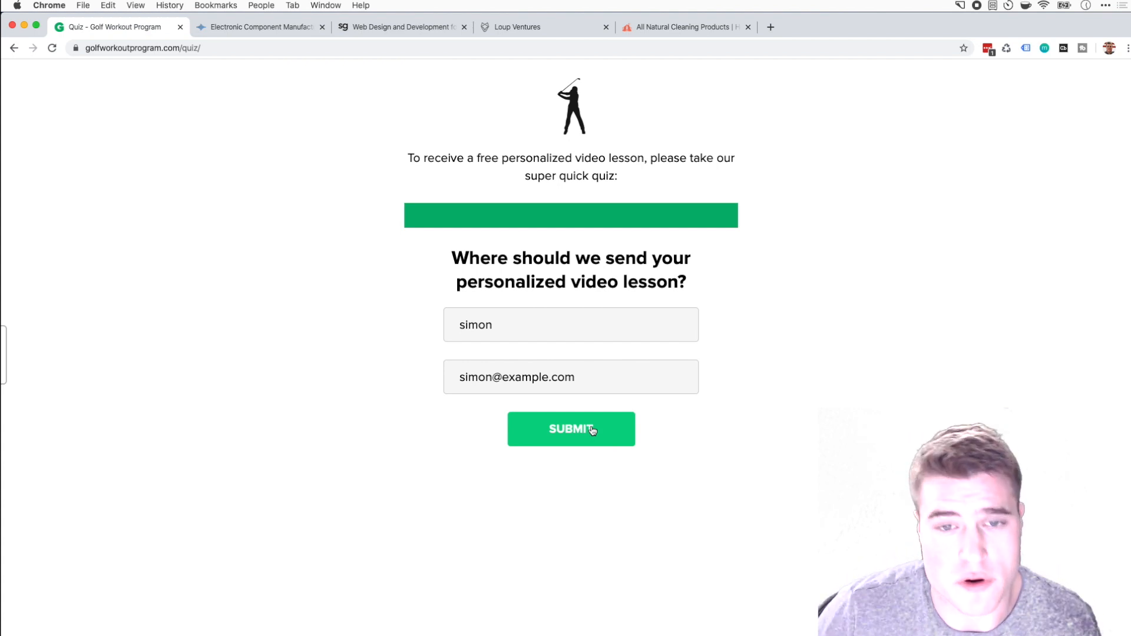
pyautogui.click(571, 429)
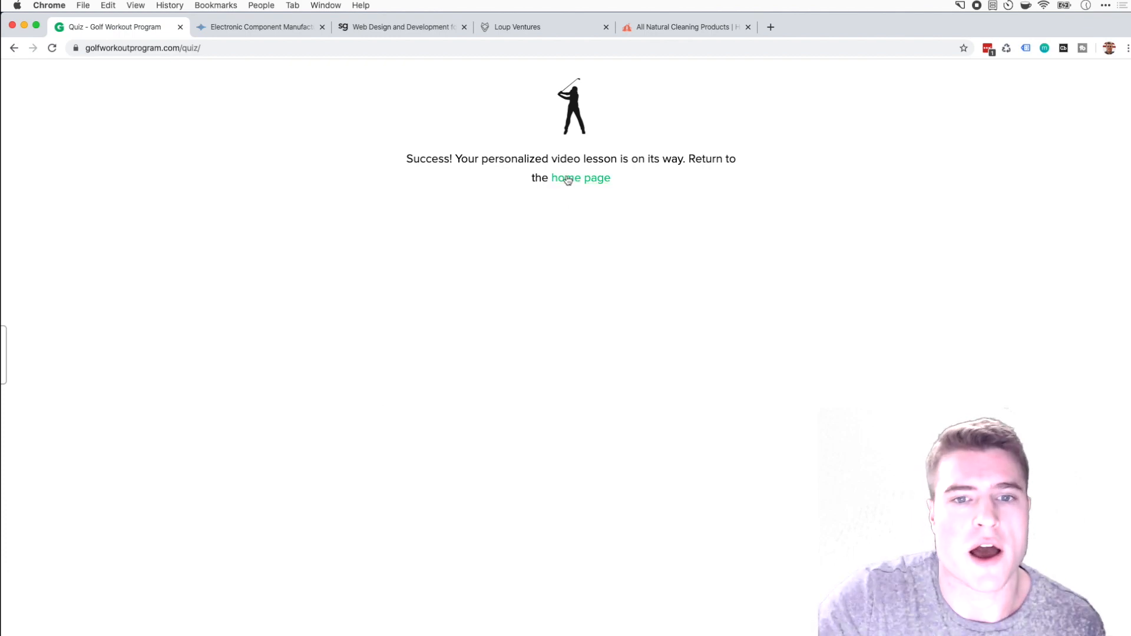
pyautogui.click(259, 26)
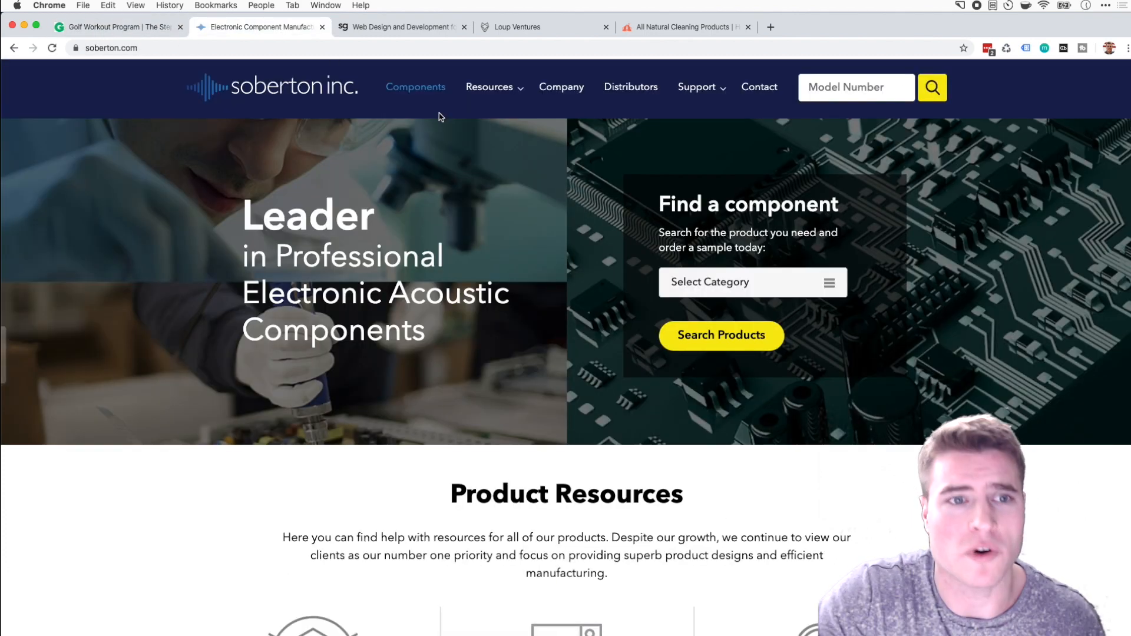
# Browse Components to the SP-1303L-1 micro speaker and request a quote for it.
pyautogui.click(489, 86)
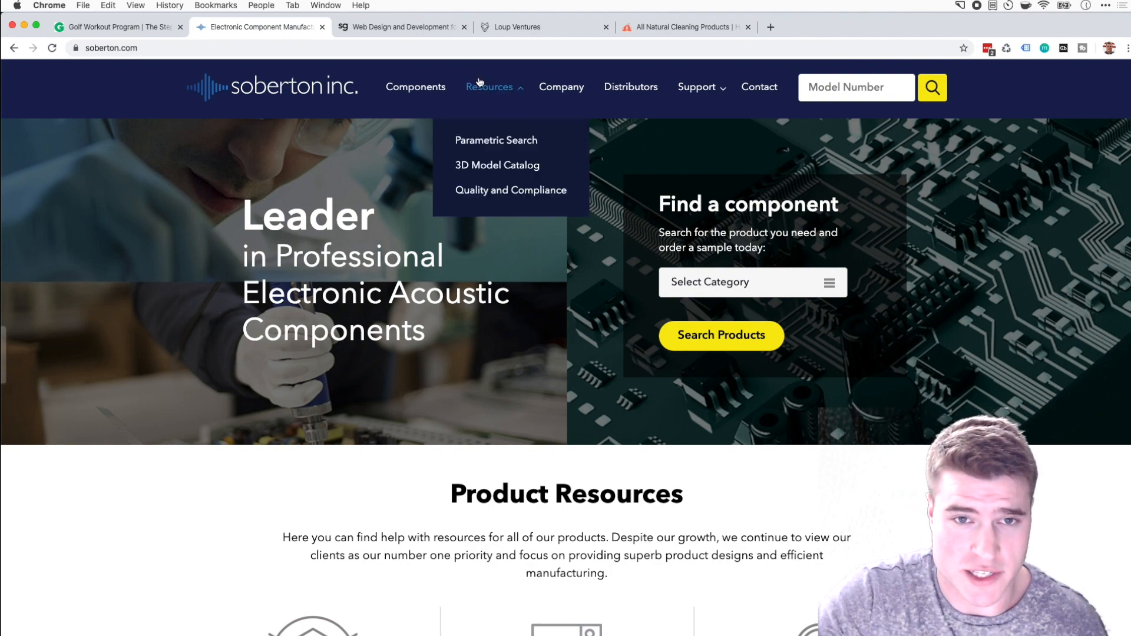
pyautogui.click(415, 87)
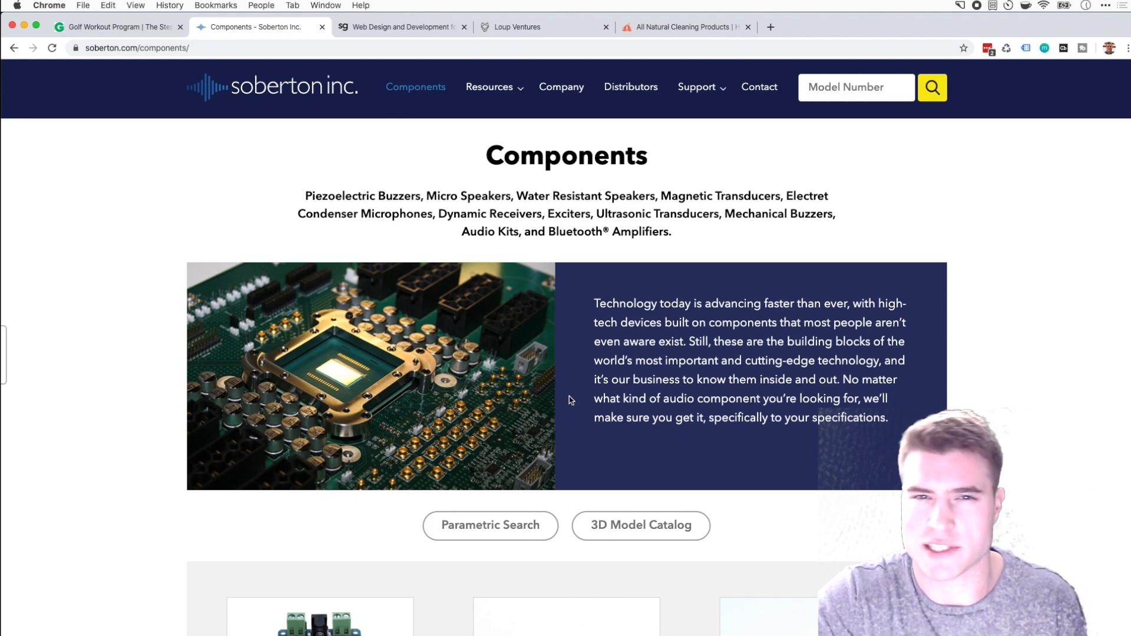
pyautogui.scroll(-3)
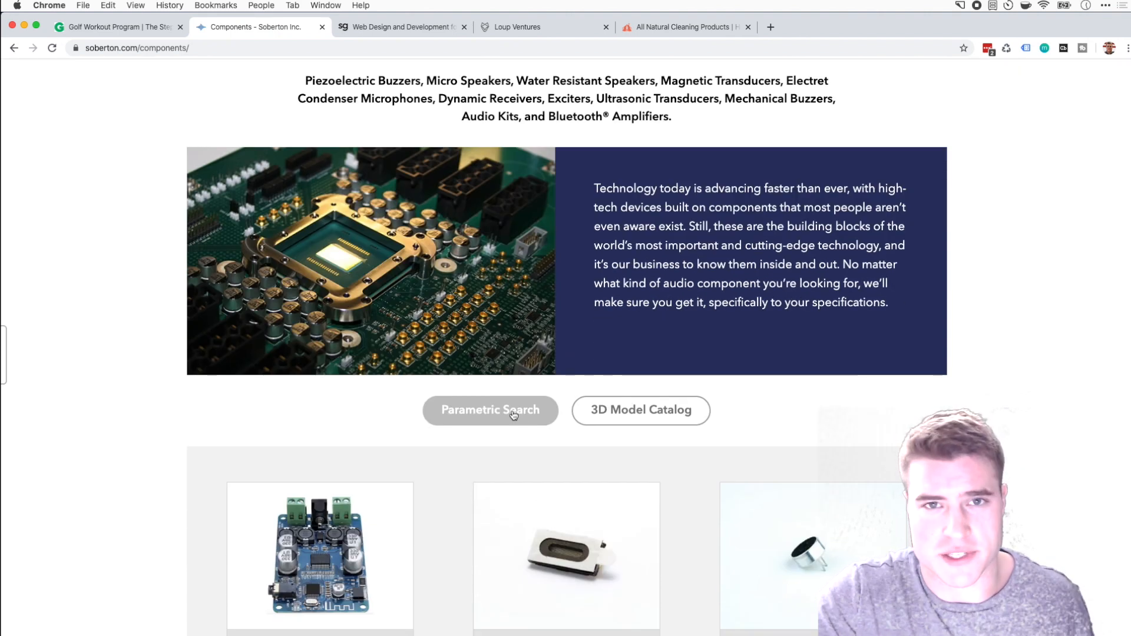
pyautogui.scroll(-3)
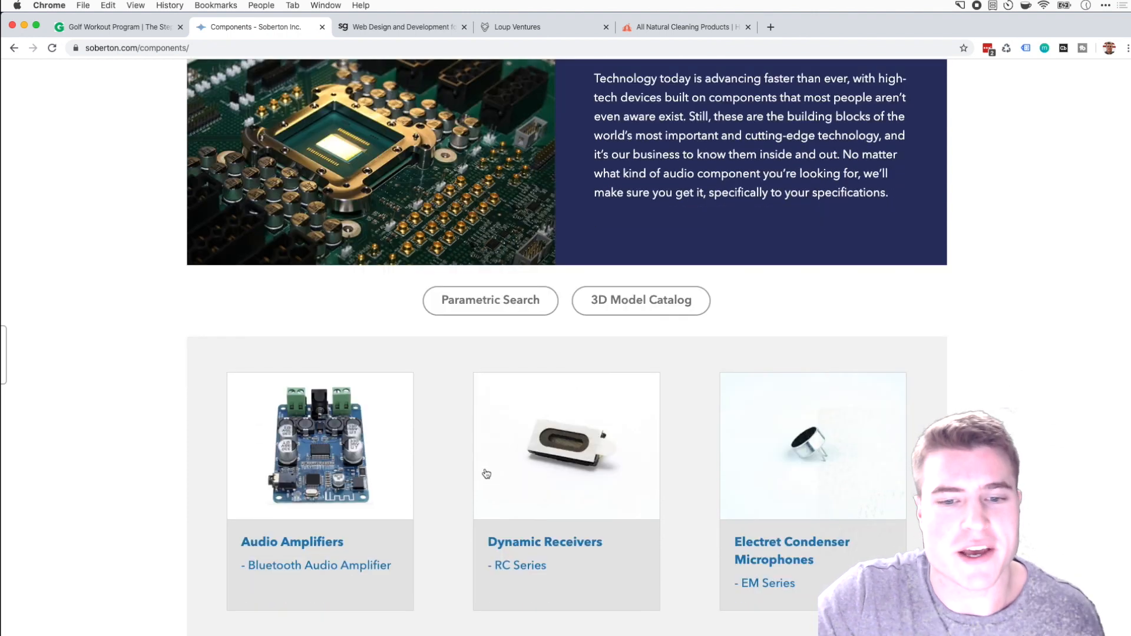
pyautogui.scroll(-3)
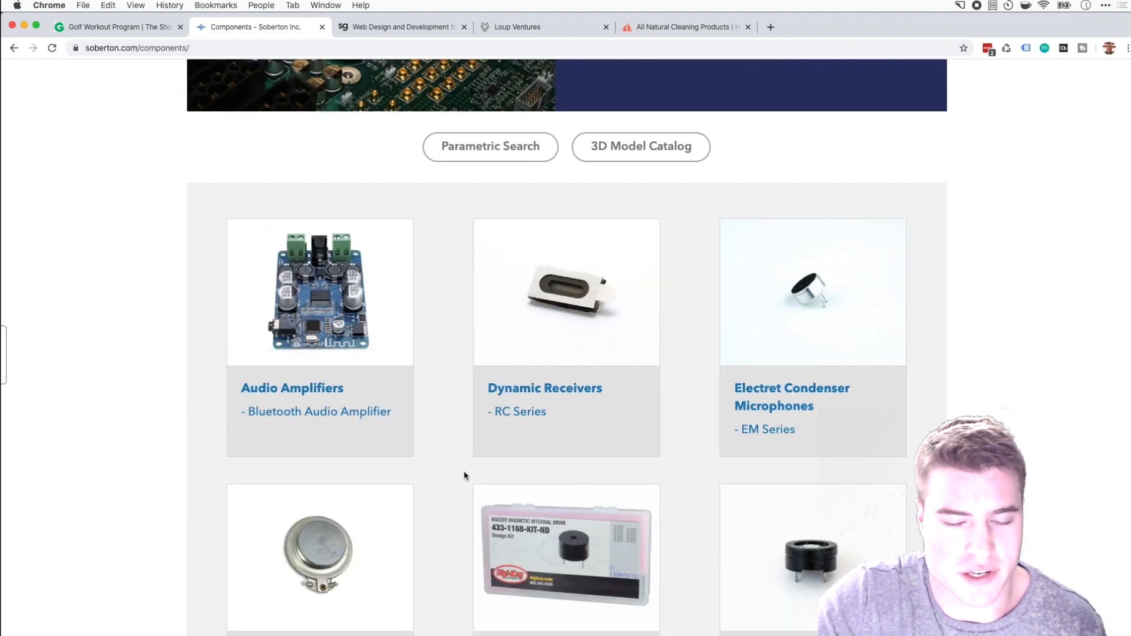
pyautogui.scroll(-3)
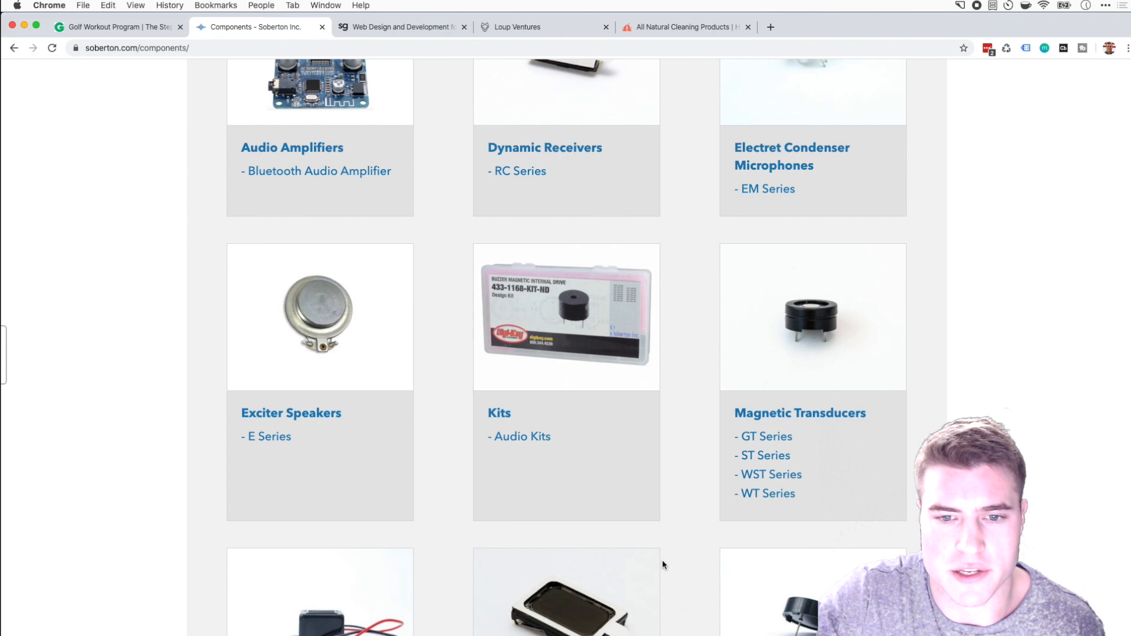
pyautogui.scroll(-3)
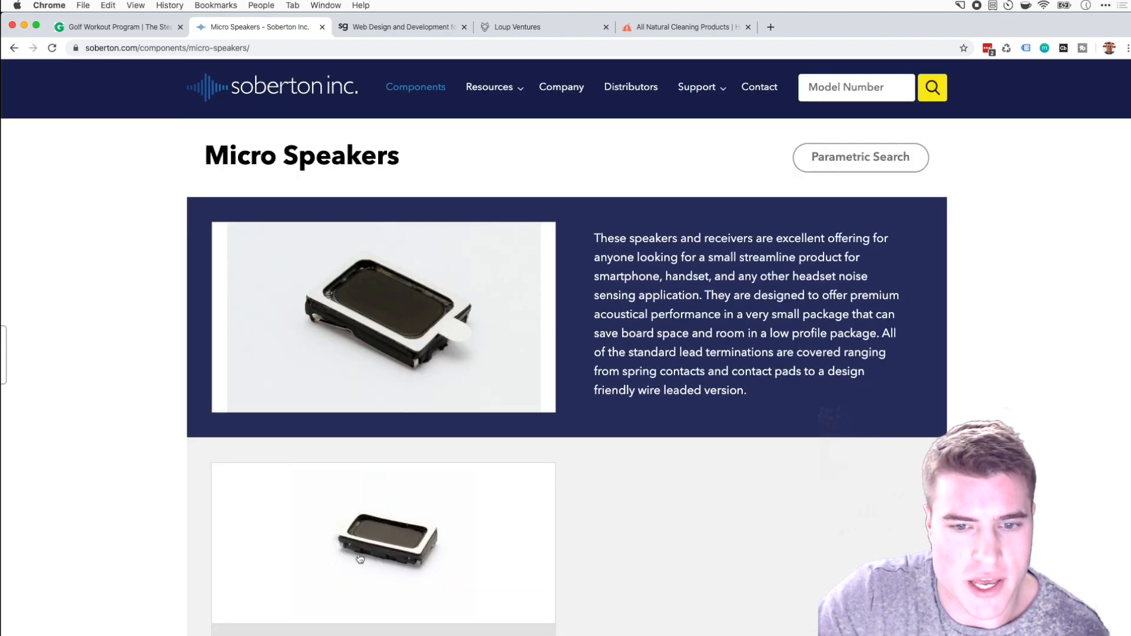
pyautogui.click(359, 559)
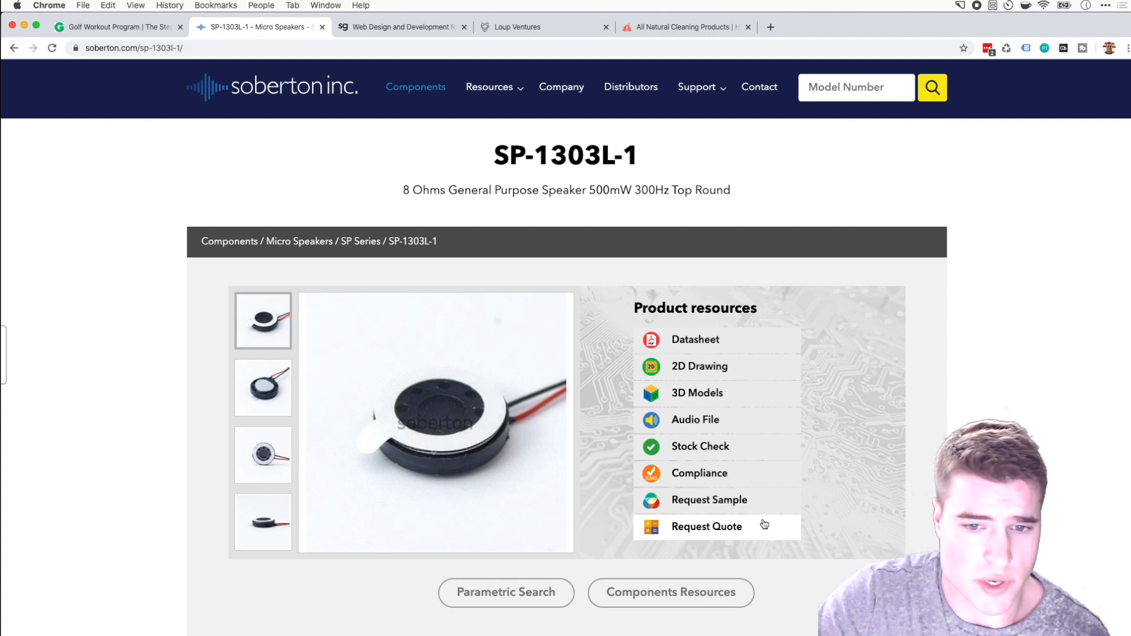
pyautogui.click(706, 526)
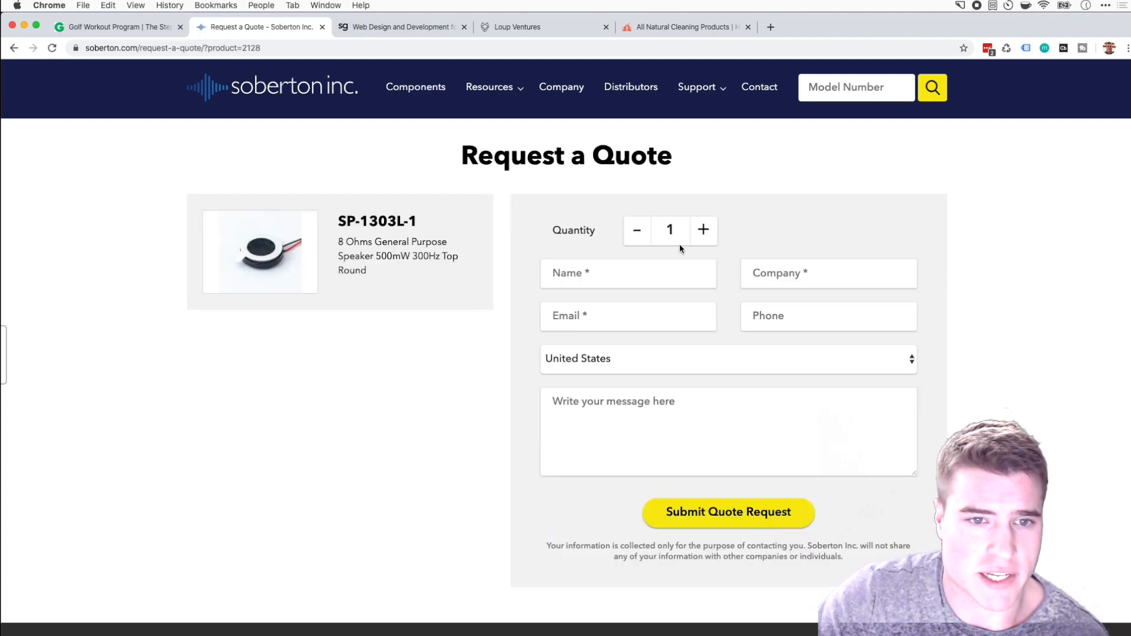
# Enter quantity 10 and contact details (test, 61296) in the quote form, then switch to SG Web Partners.
pyautogui.click(703, 230)
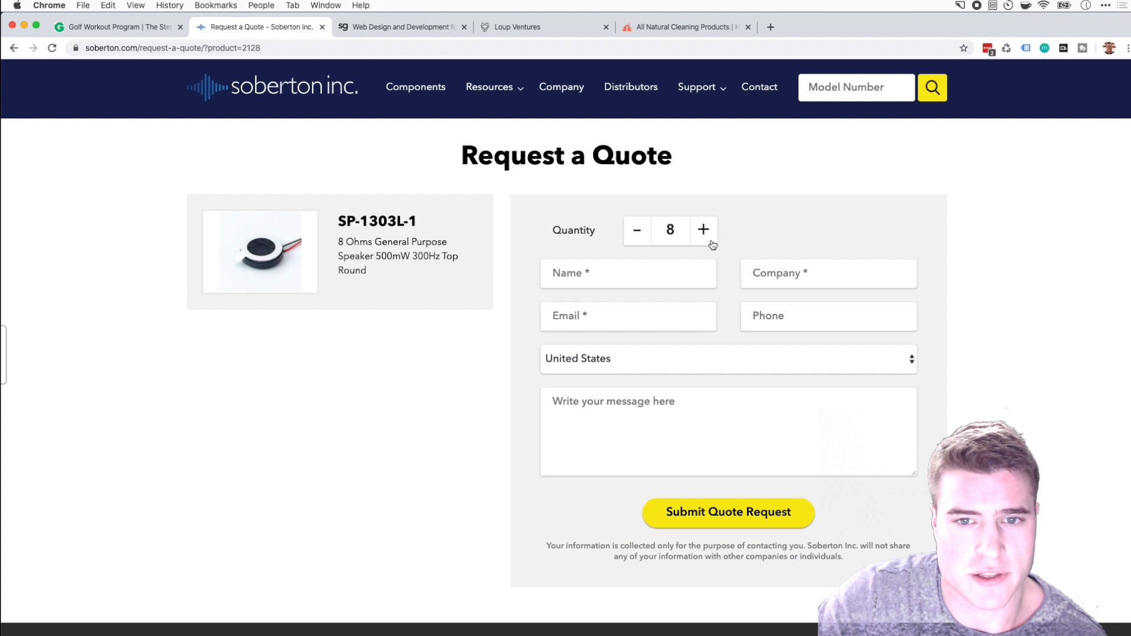
pyautogui.write('s')
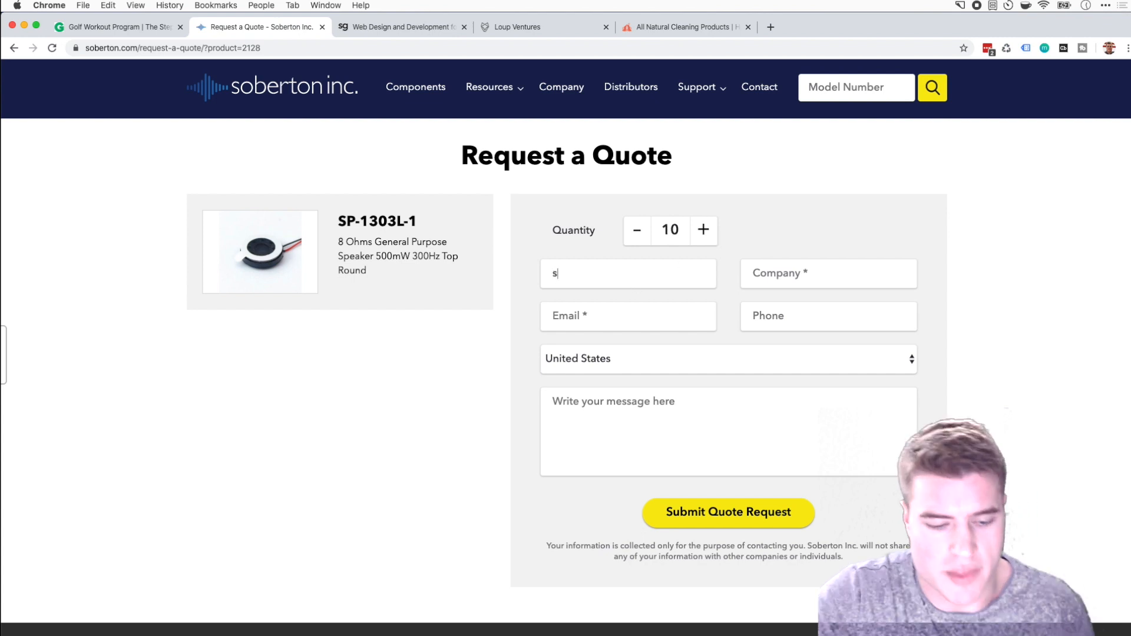
pyautogui.write('test')
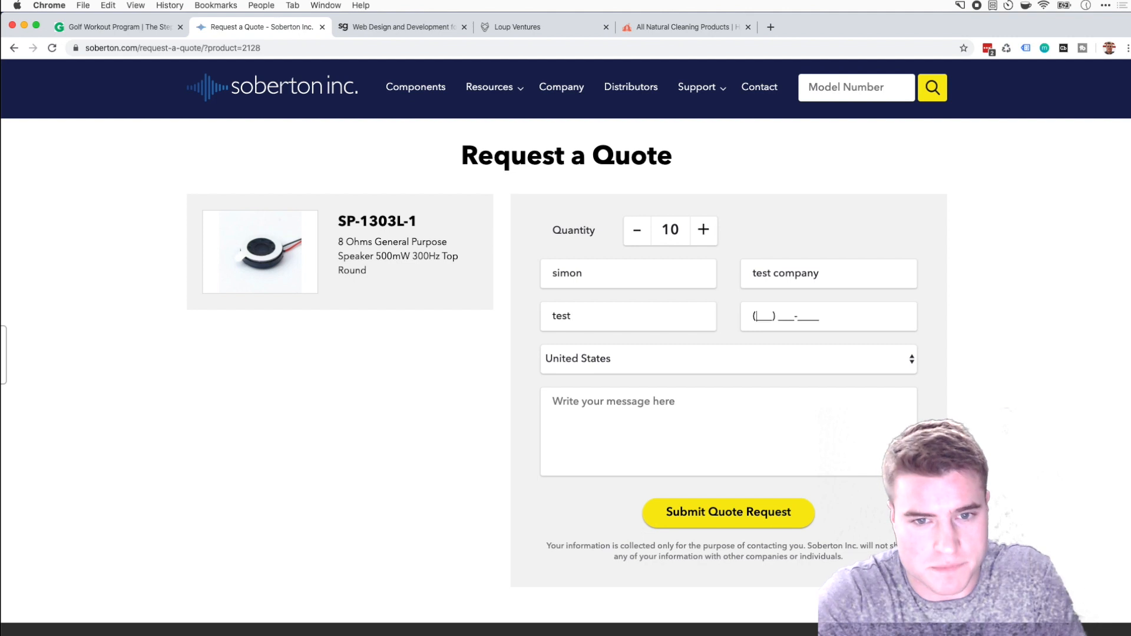
pyautogui.write('61296')
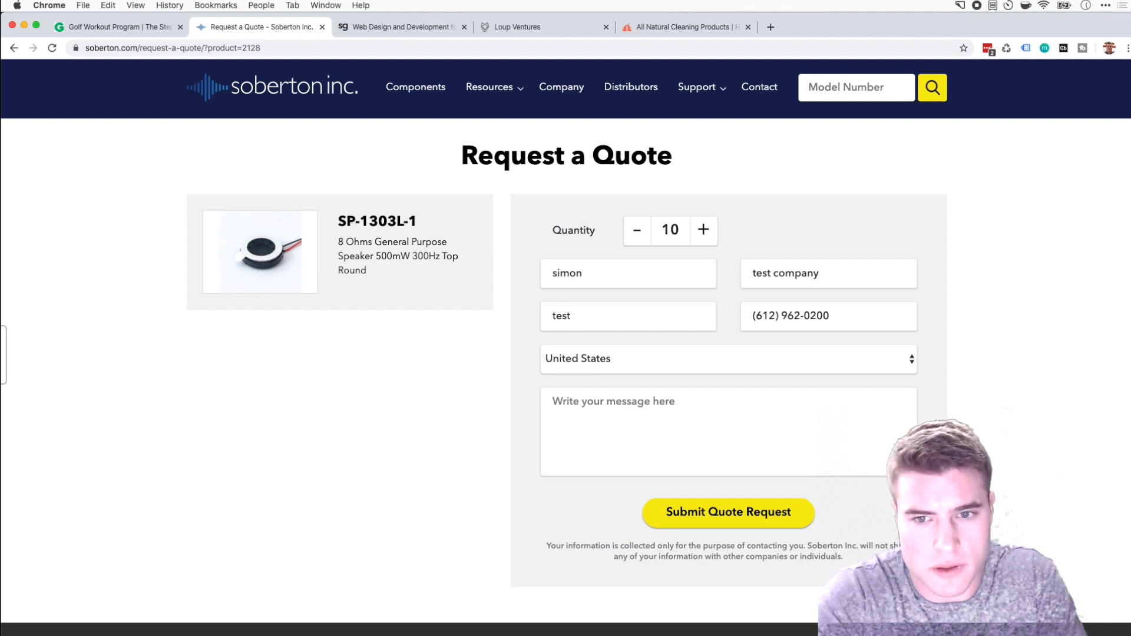
pyautogui.moveTo(778, 497)
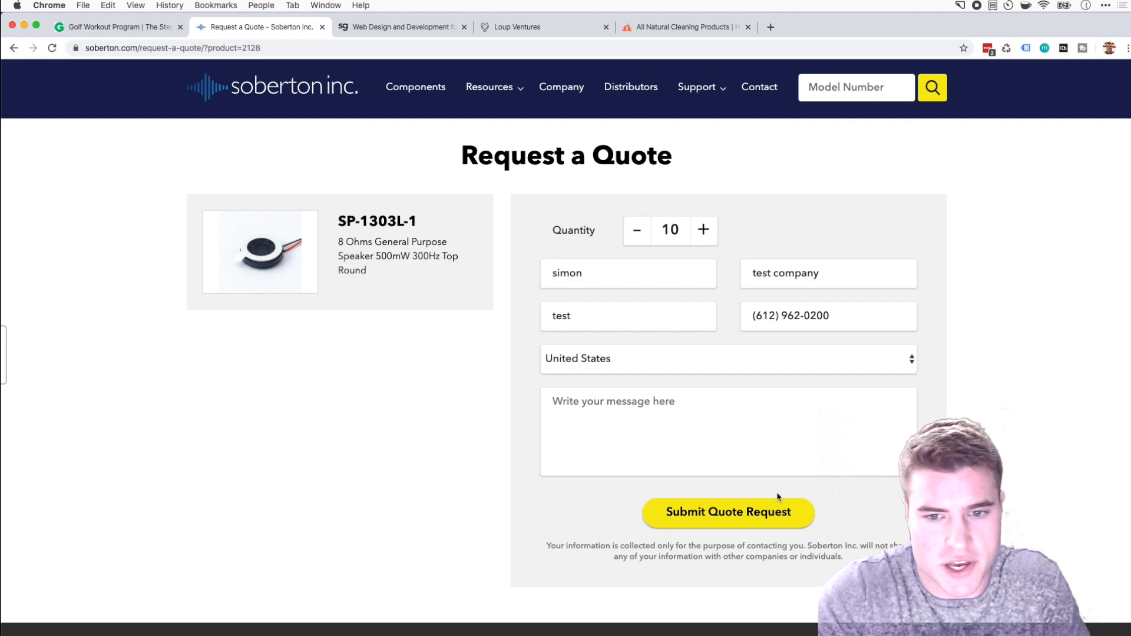
pyautogui.click(401, 26)
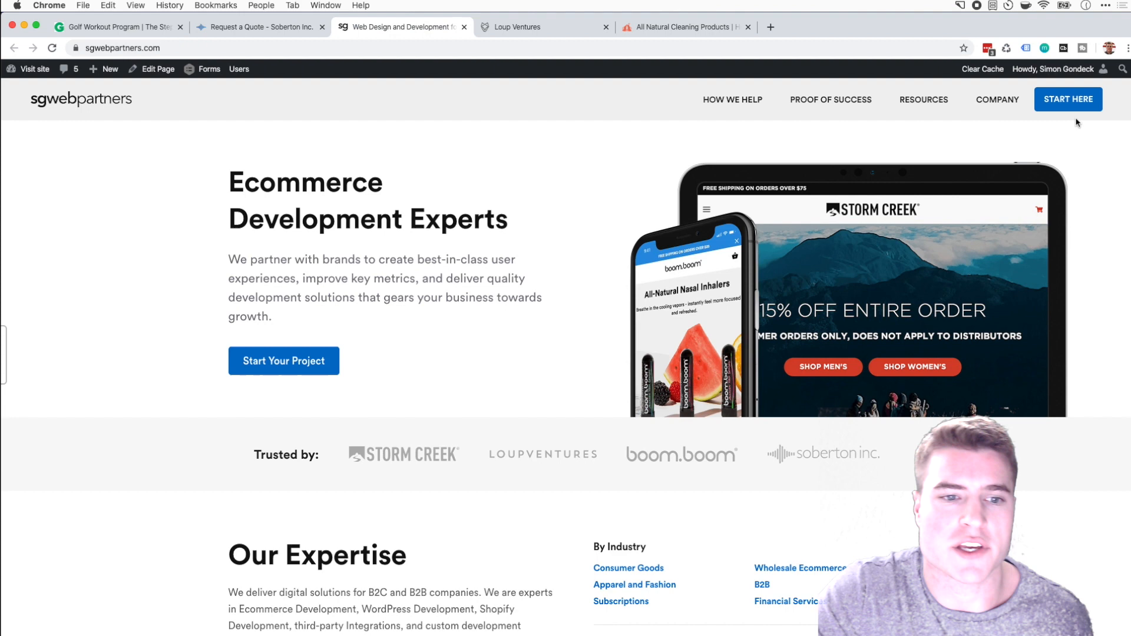
# Start the ecommerce calculator, answering yes to having a site and $1 Million - $3 Million revenue.
pyautogui.click(1068, 99)
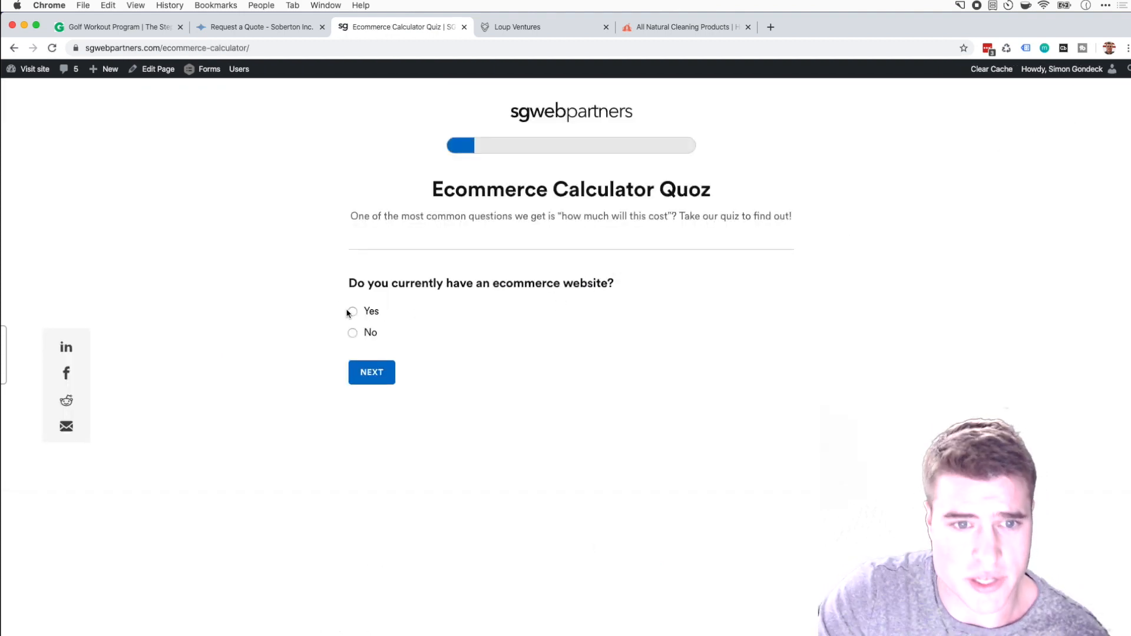
pyautogui.click(370, 372)
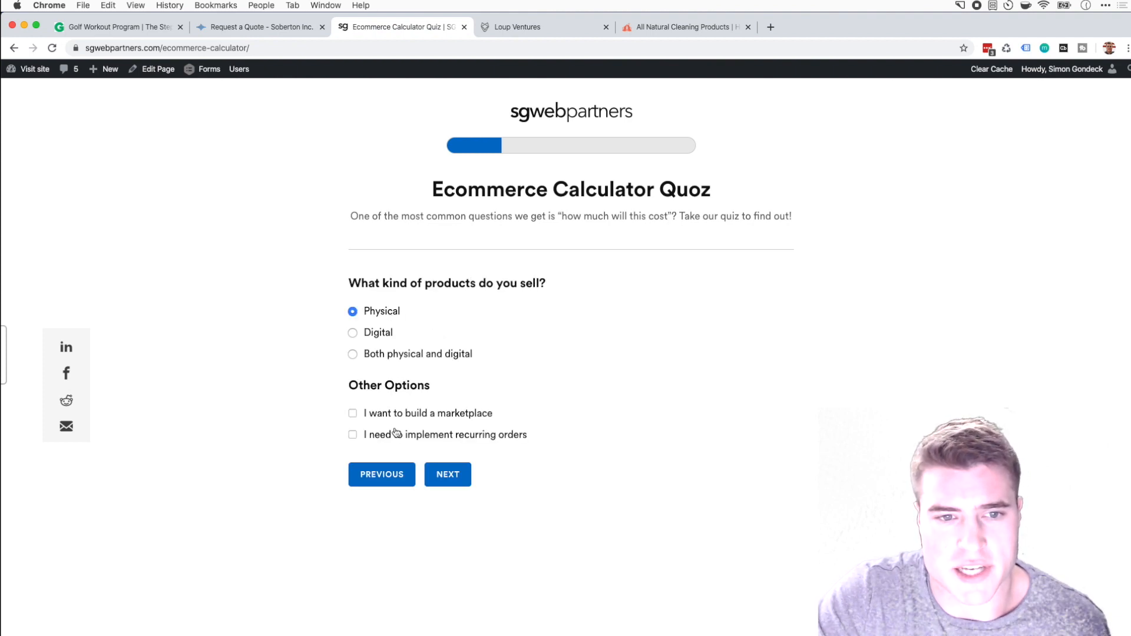
pyautogui.click(447, 473)
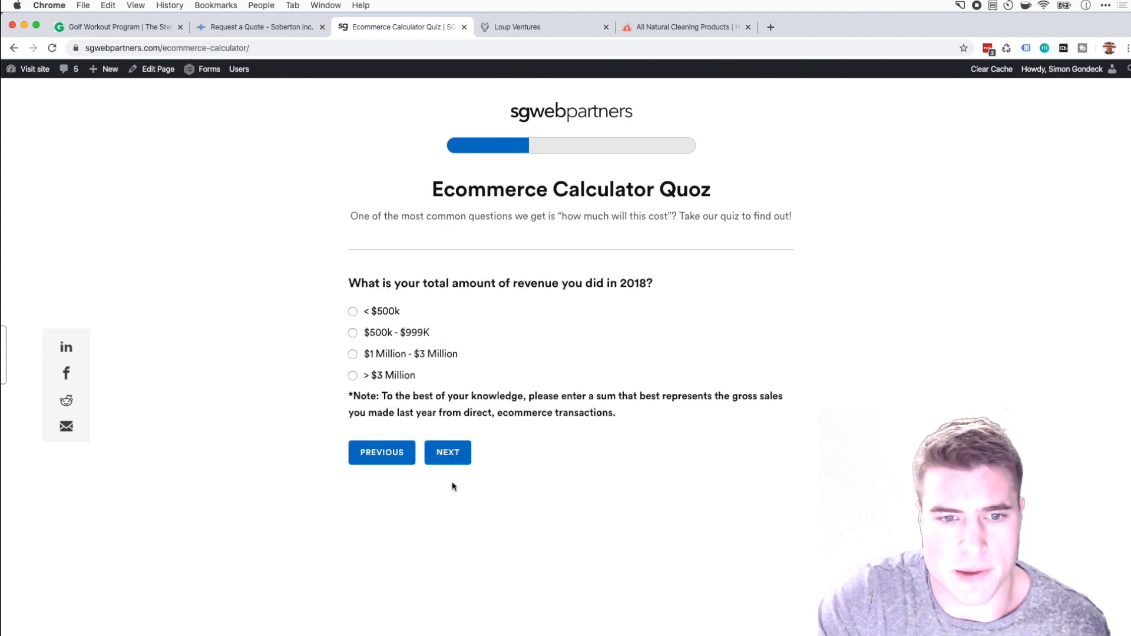
pyautogui.click(353, 354)
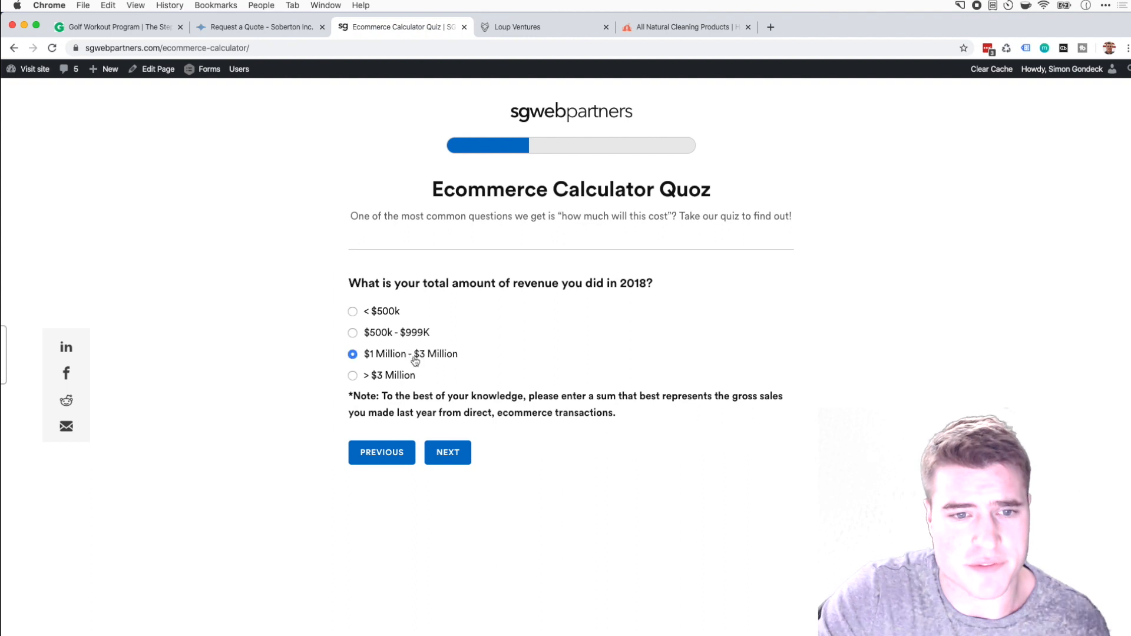
pyautogui.click(446, 452)
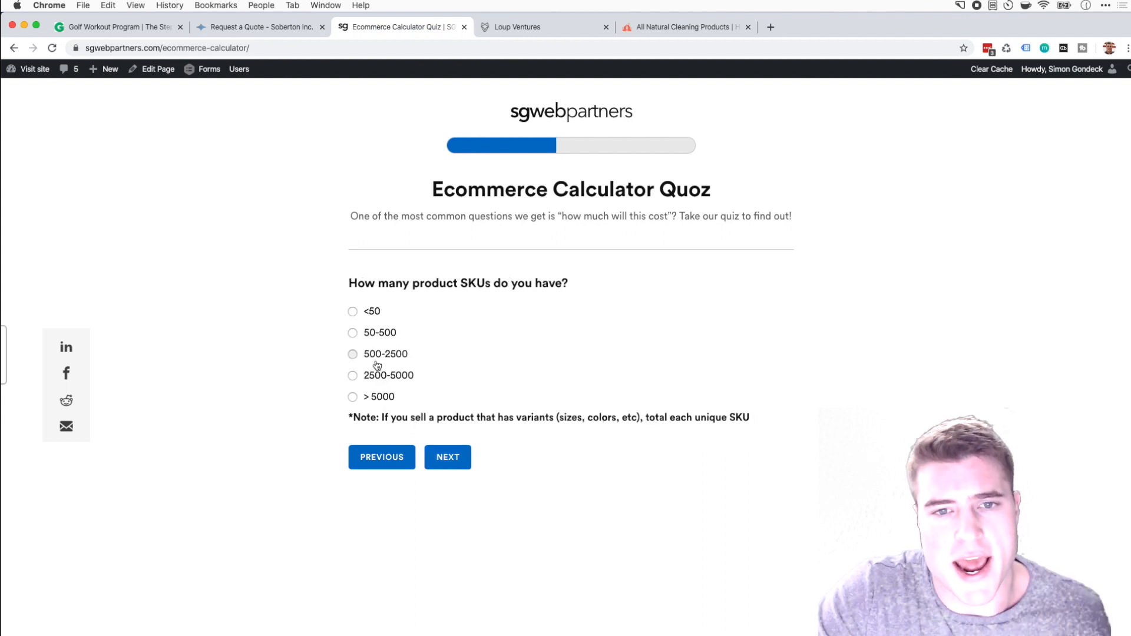
pyautogui.click(447, 456)
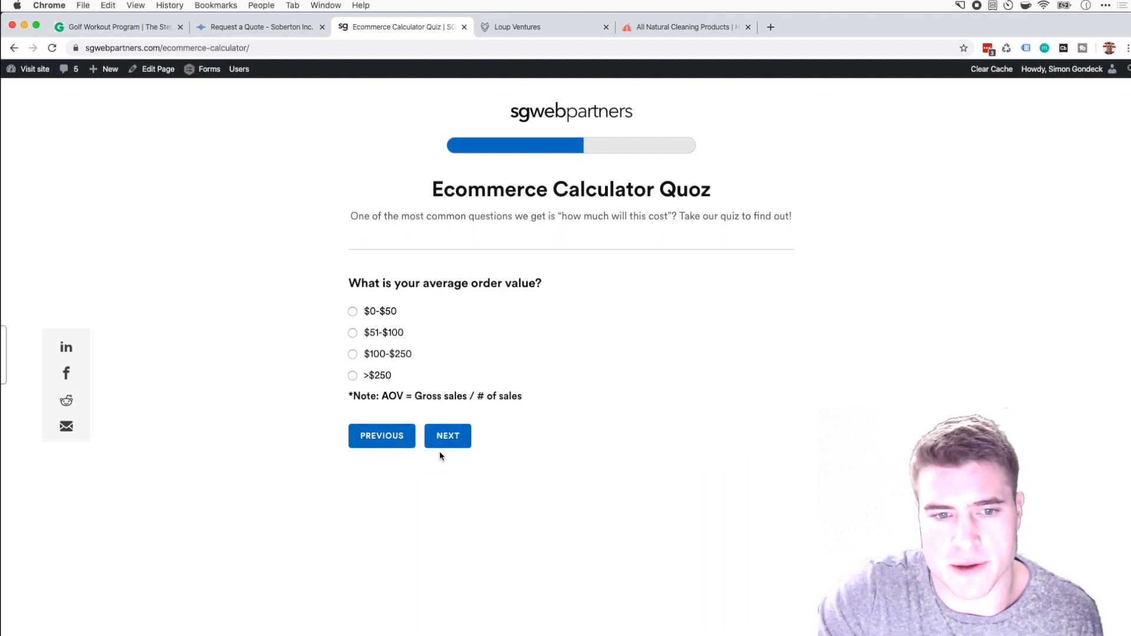
pyautogui.click(353, 312)
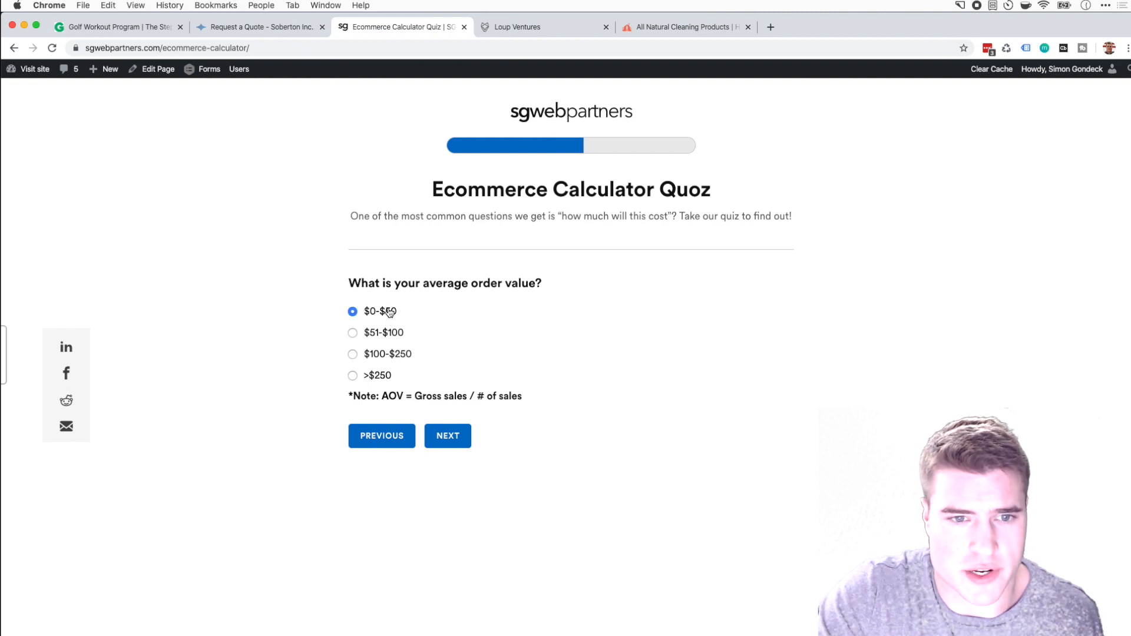
pyautogui.click(447, 436)
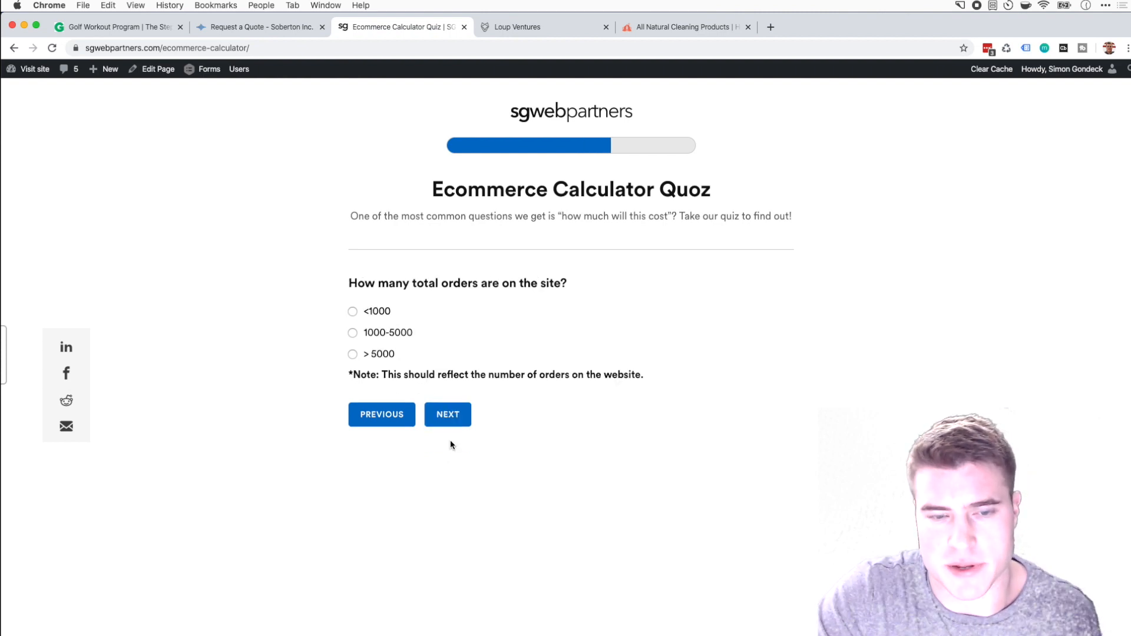
pyautogui.click(353, 332)
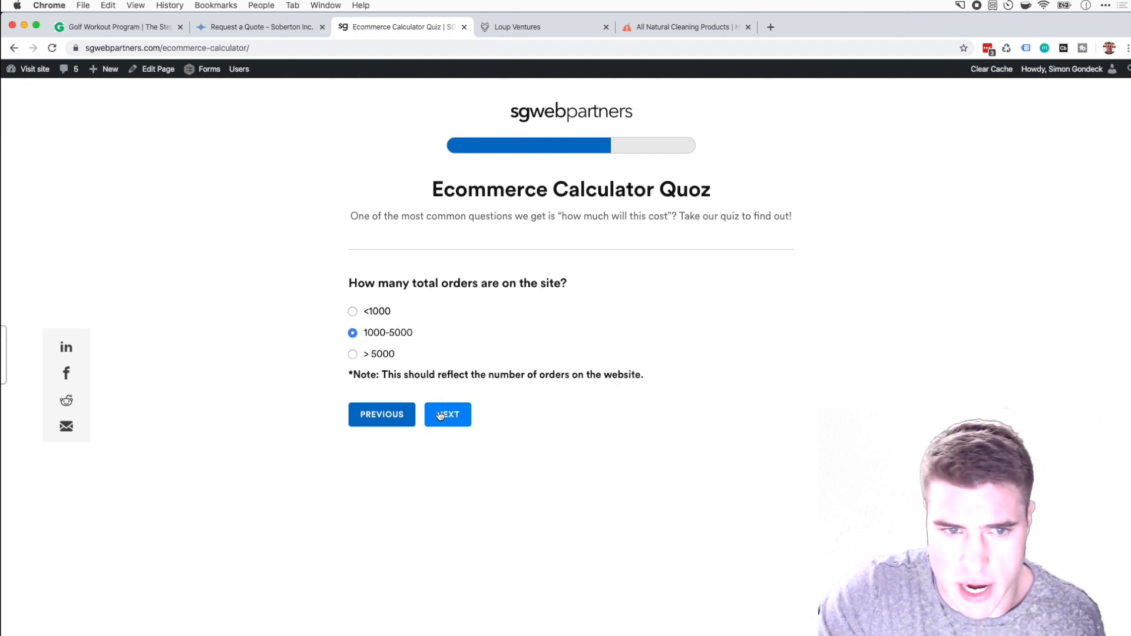
pyautogui.click(447, 414)
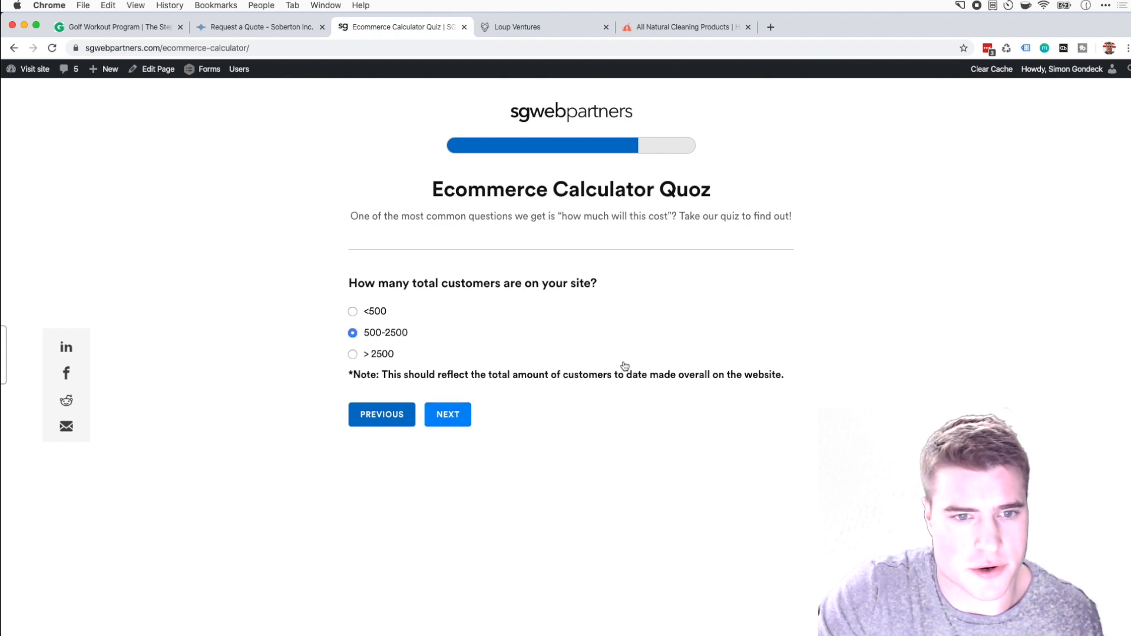
pyautogui.click(447, 414)
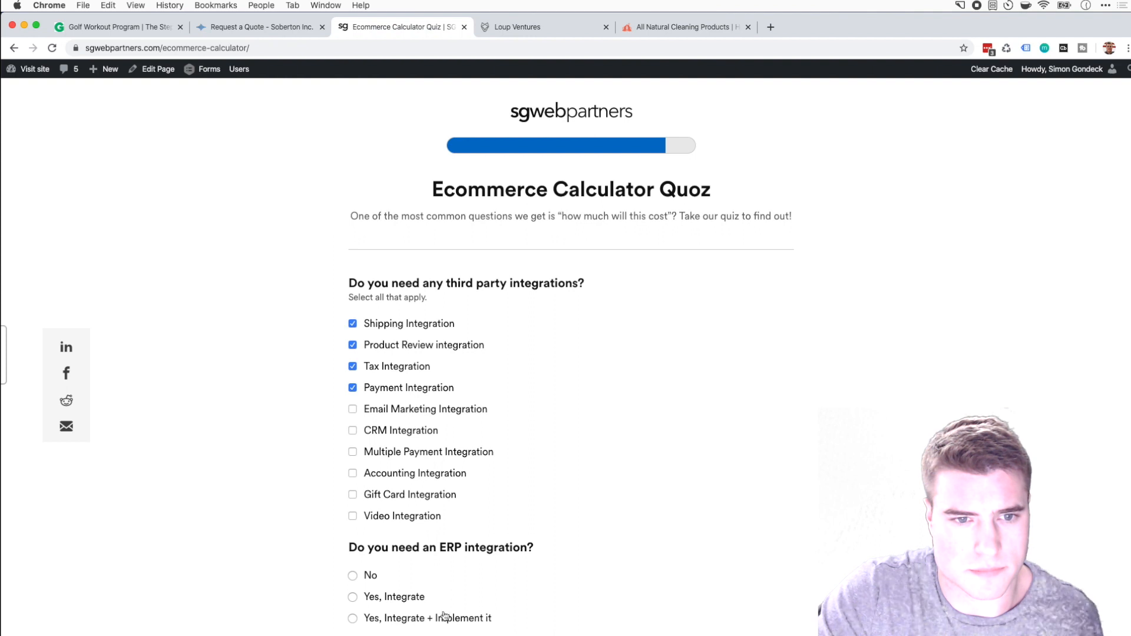
pyautogui.click(353, 618)
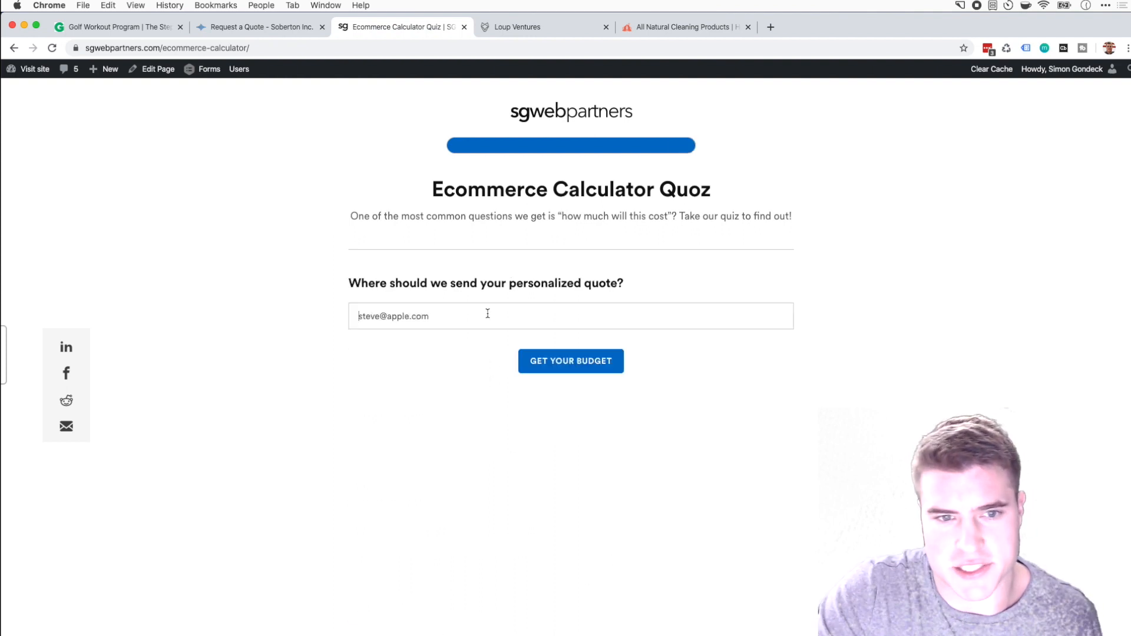
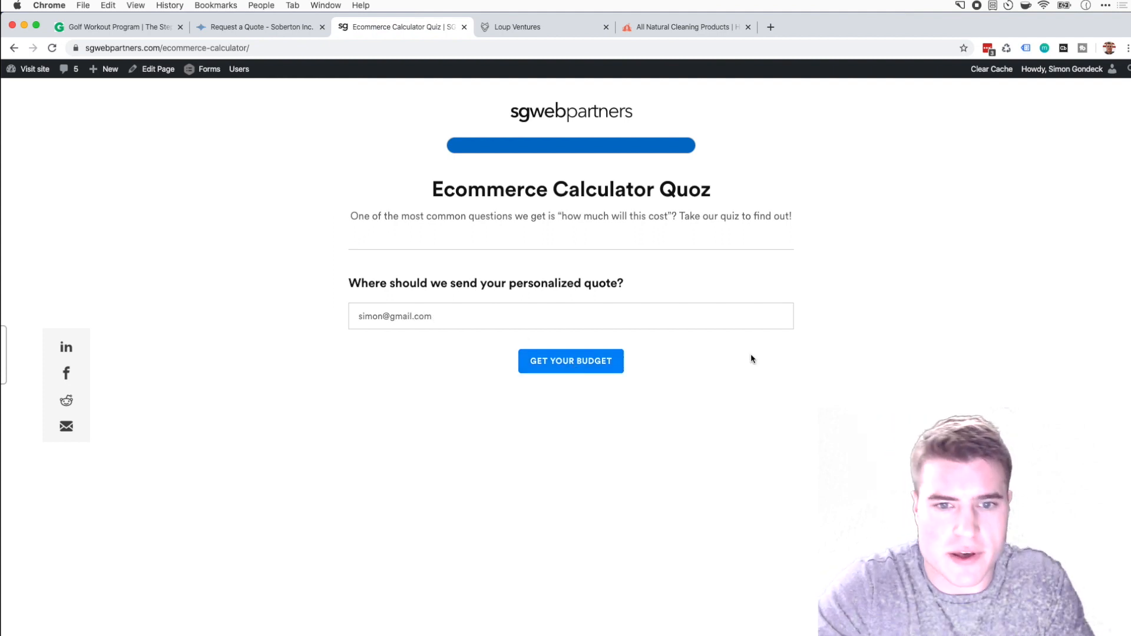
# Get the $46,500 estimated ecommerce budget, then move to the Loup Ventures site.
pyautogui.click(569, 361)
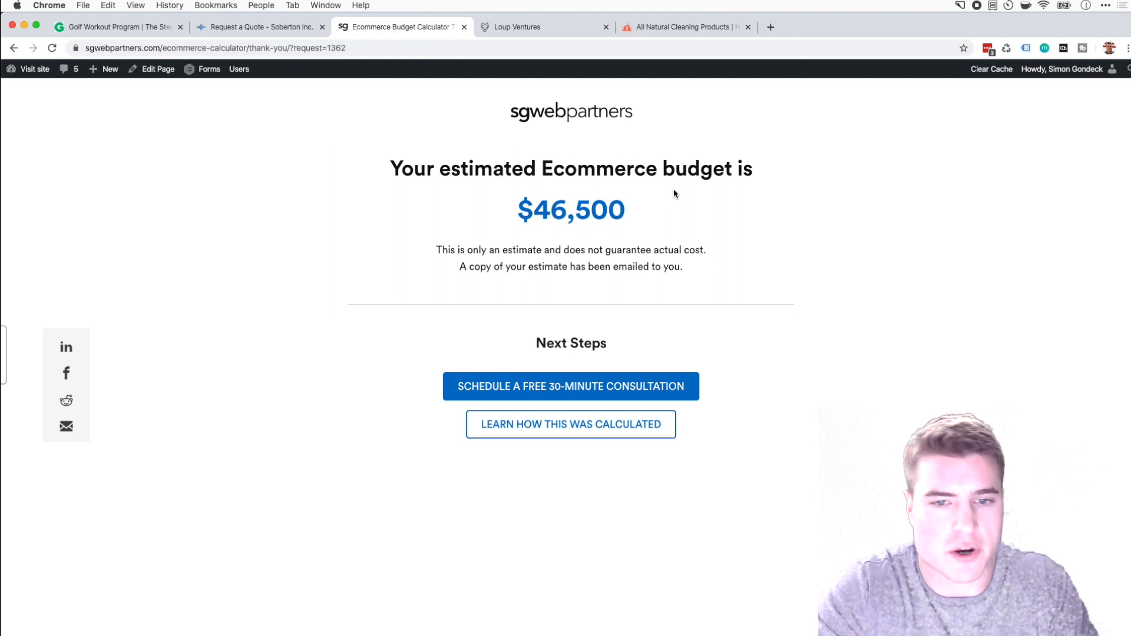
pyautogui.moveTo(659, 218)
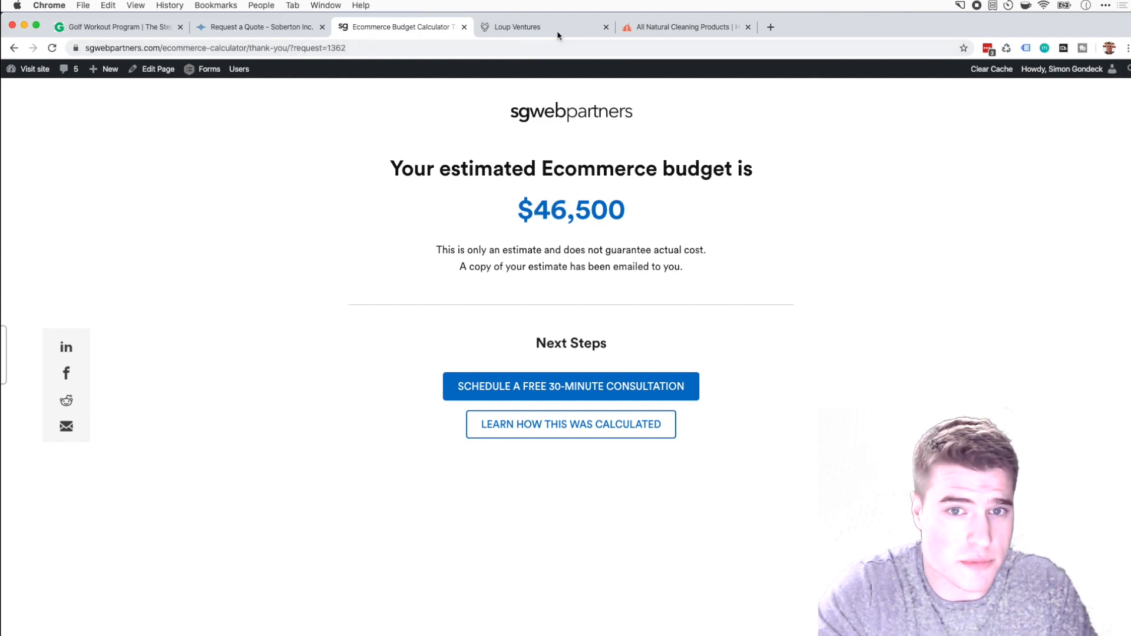
pyautogui.click(537, 26)
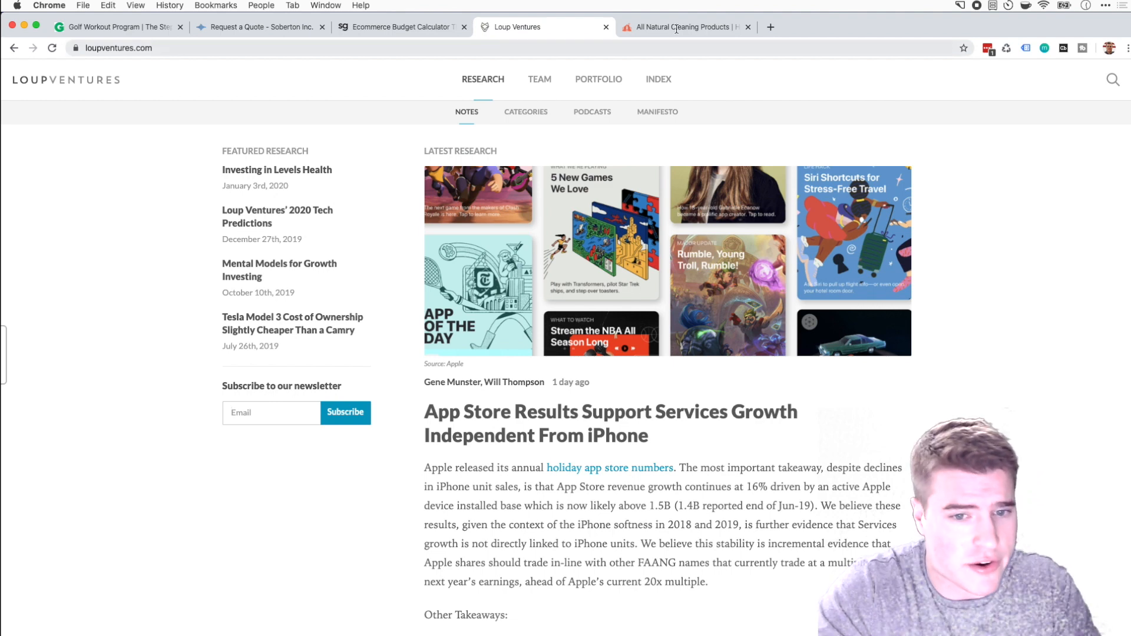
# Switch to the Aunt Fannie's site and open its Contact Us page down to the form.
pyautogui.click(681, 26)
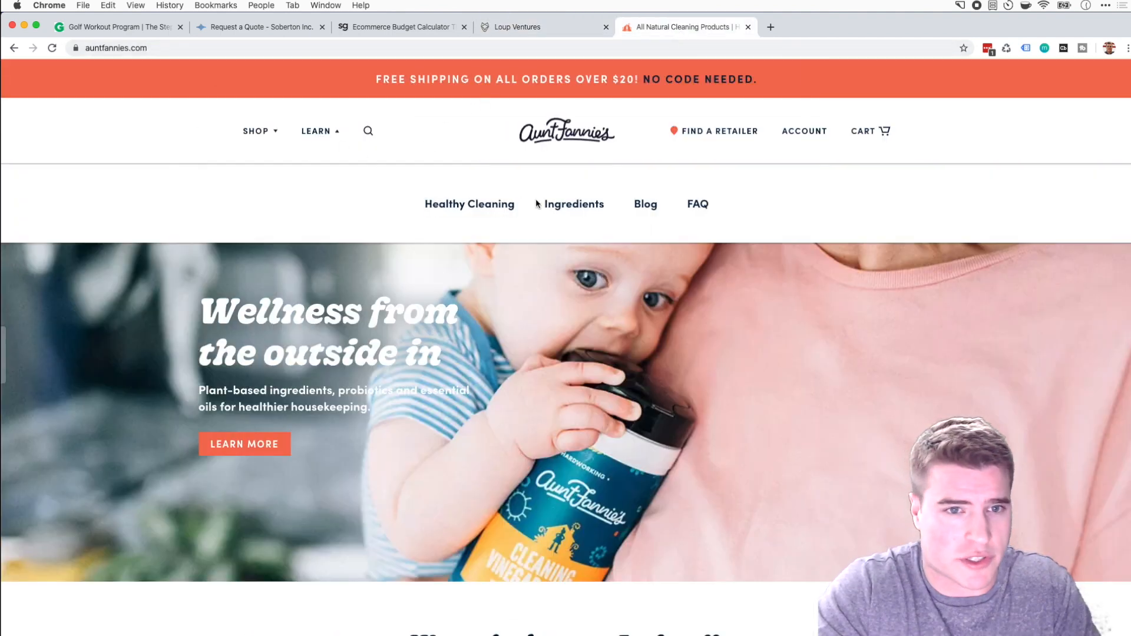
pyautogui.scroll(-3)
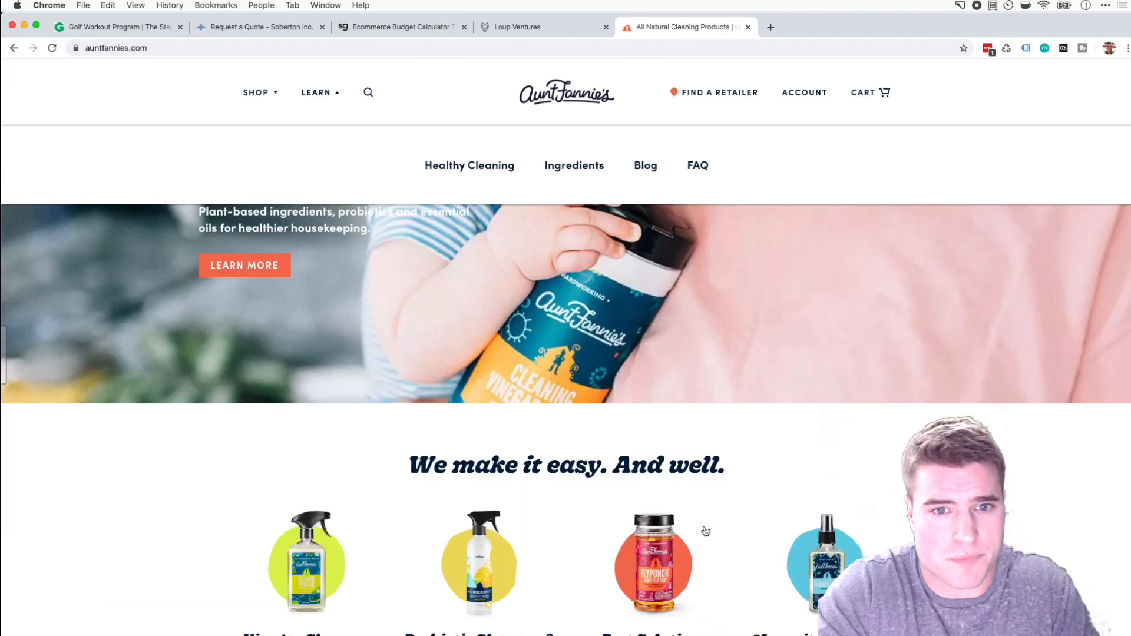
pyautogui.scroll(-3)
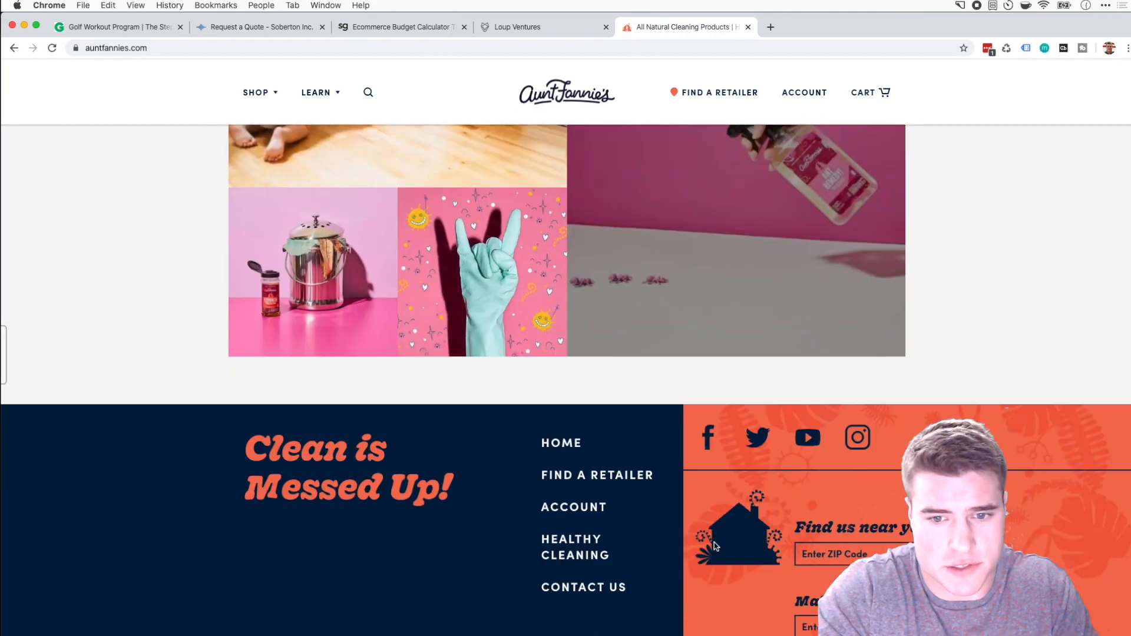
pyautogui.click(582, 587)
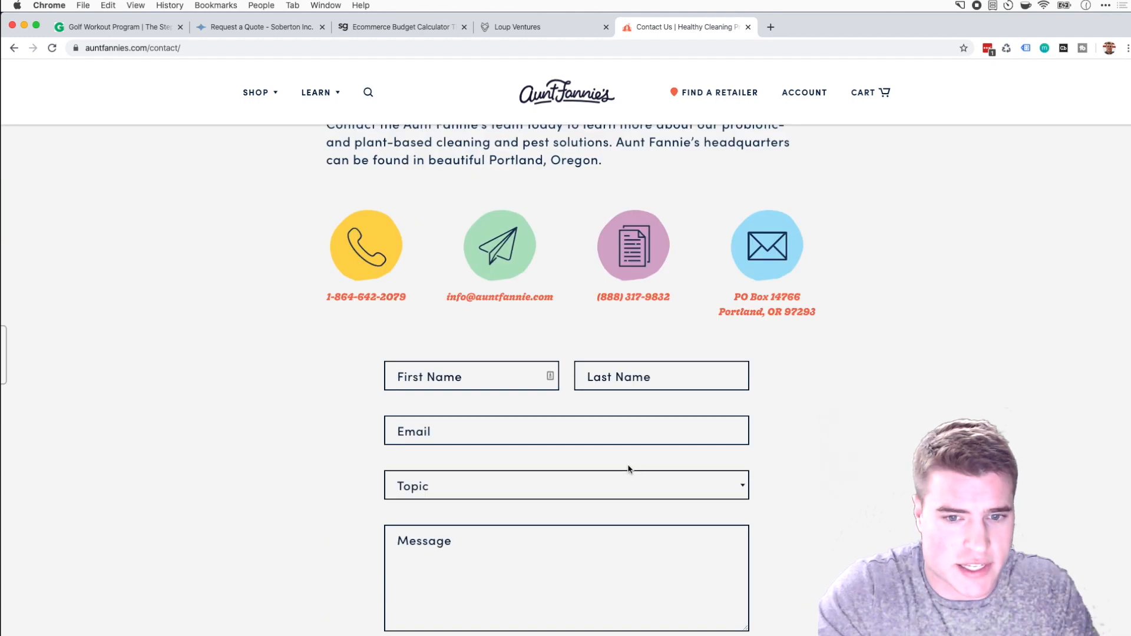
pyautogui.scroll(-3)
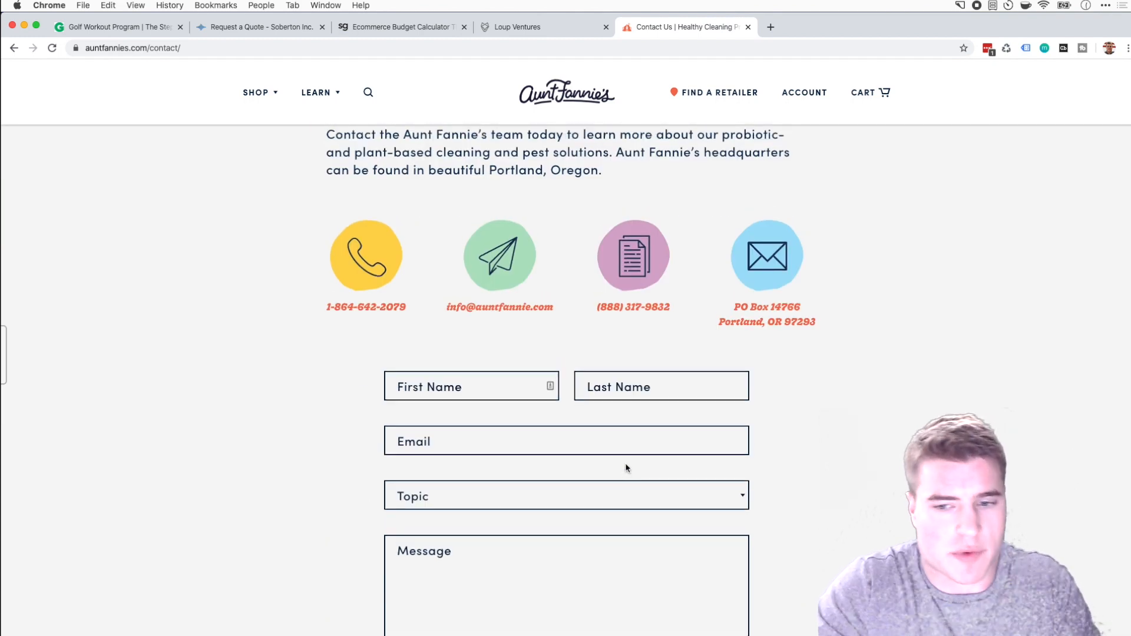